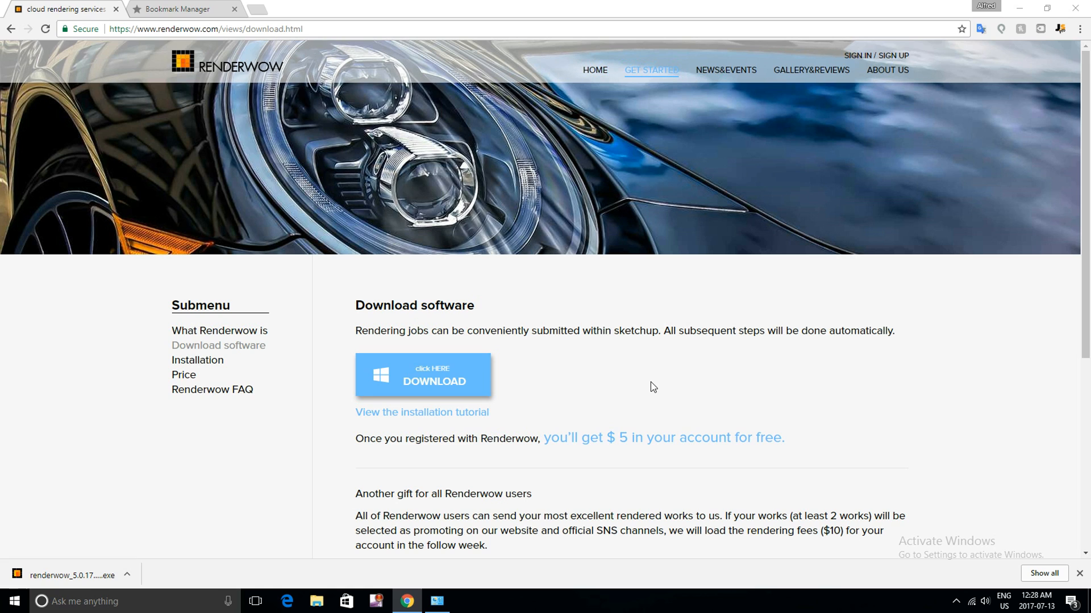
pyautogui.moveTo(621, 423)
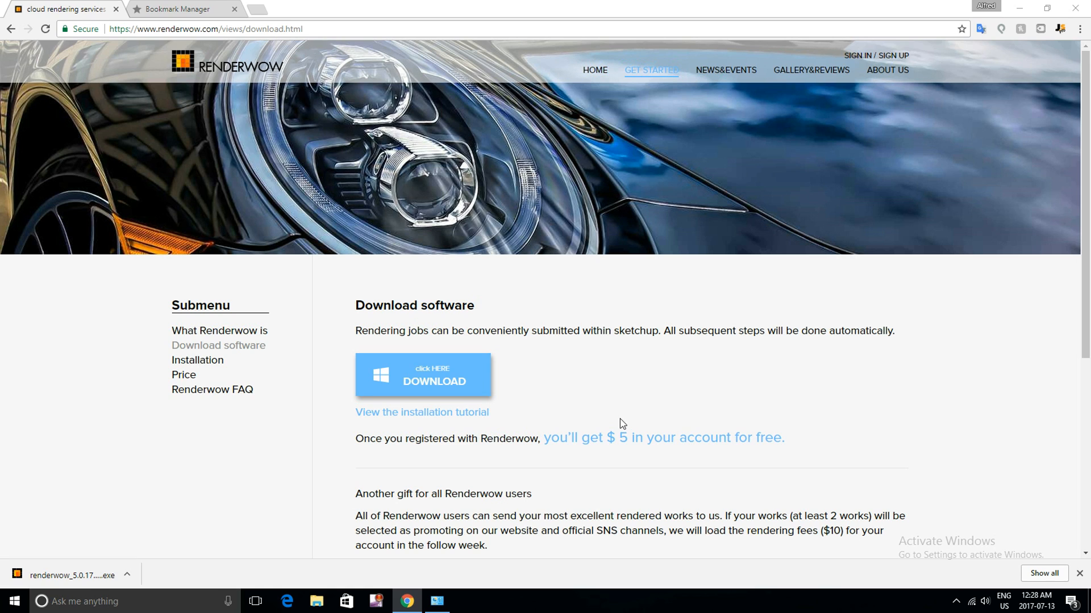
pyautogui.moveTo(506, 432)
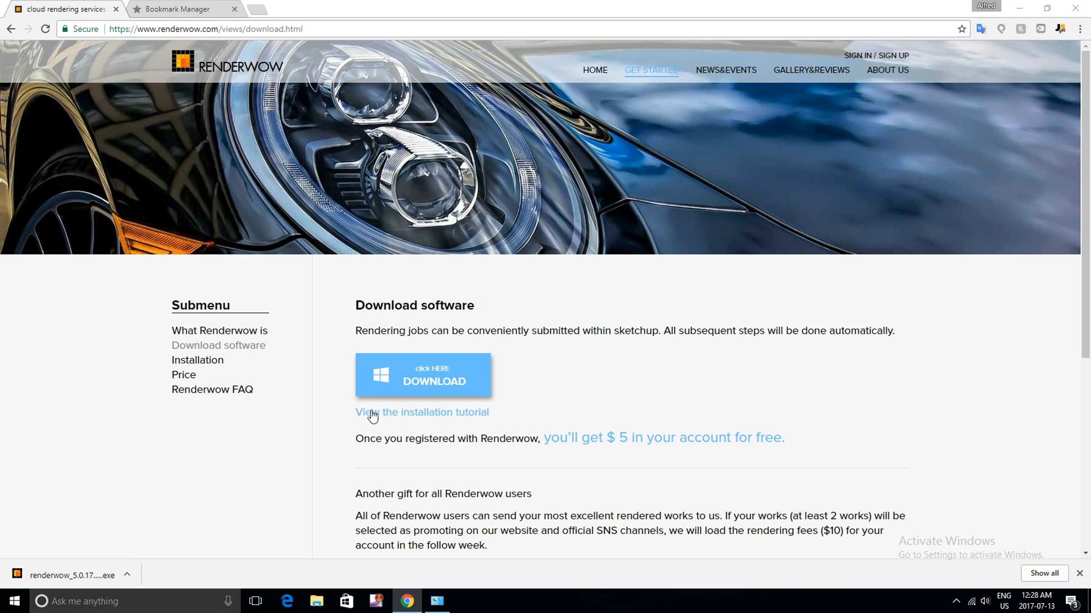
pyautogui.moveTo(451, 389)
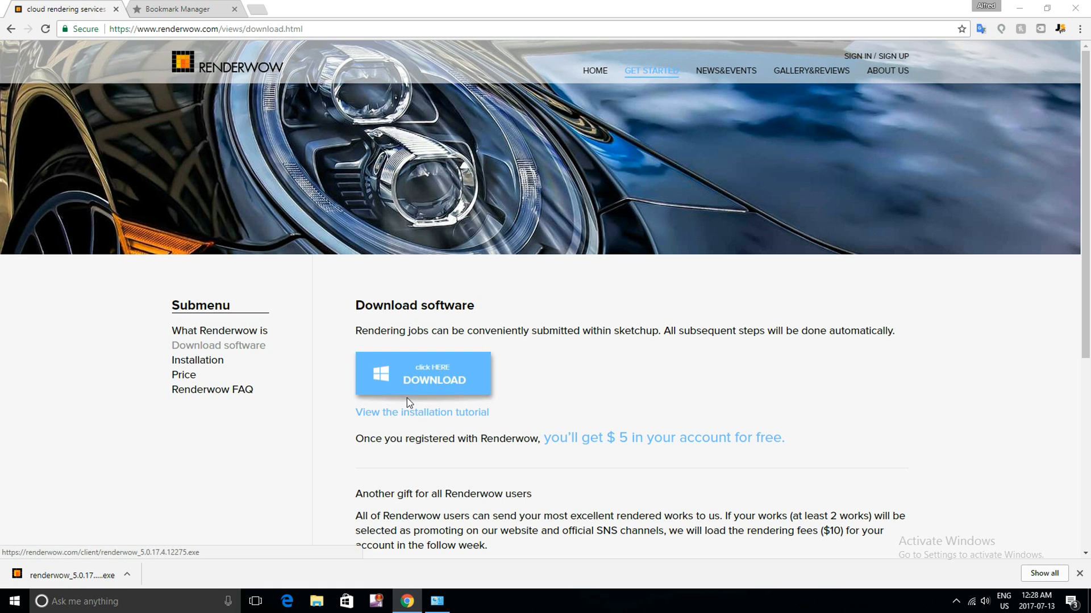
pyautogui.moveTo(386, 428)
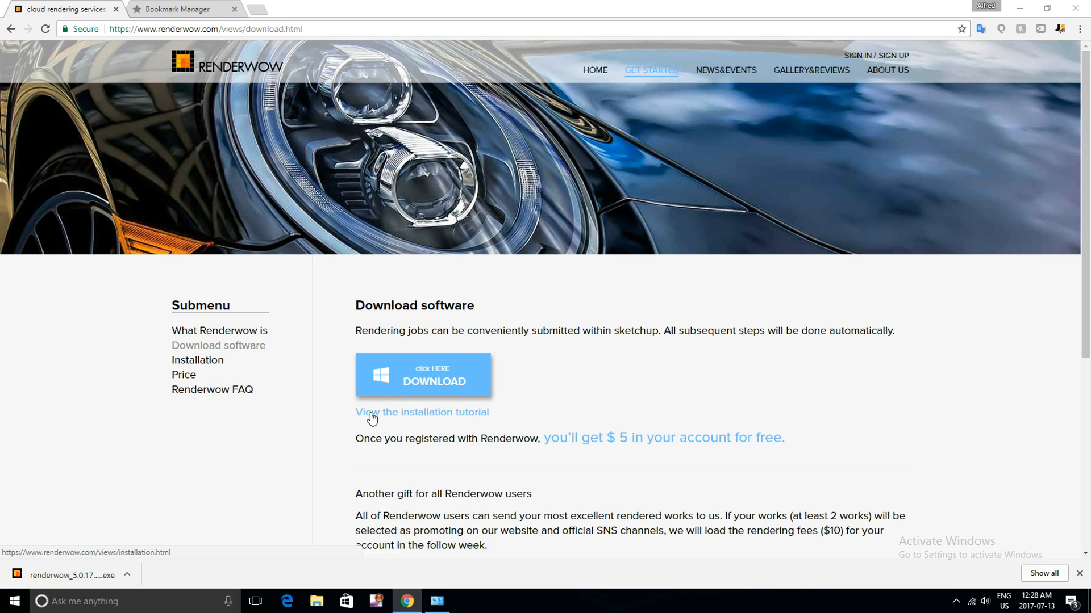
pyautogui.moveTo(459, 439)
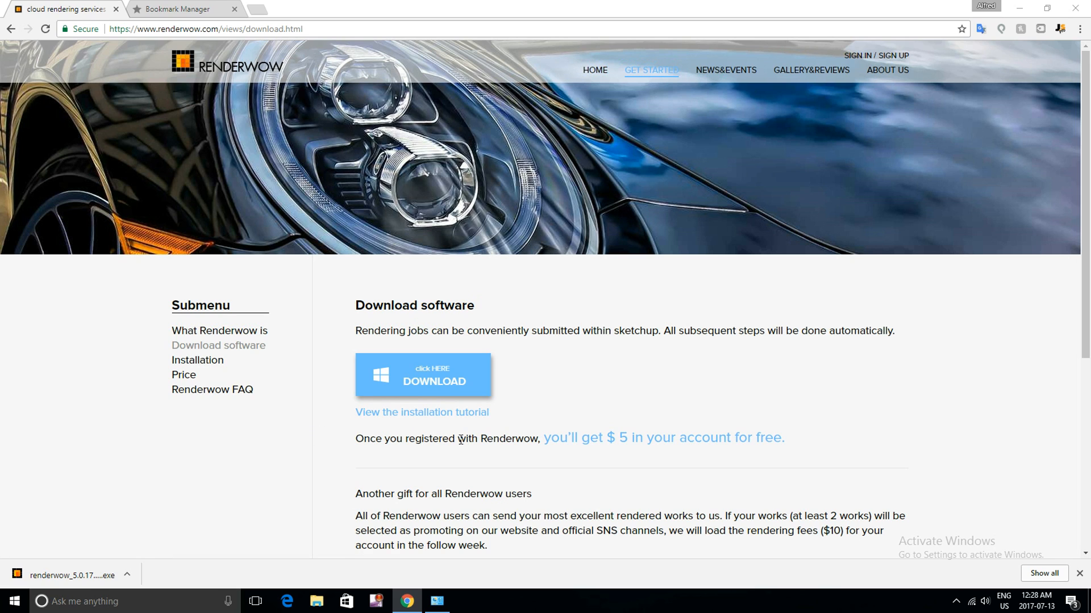
pyautogui.moveTo(456, 456)
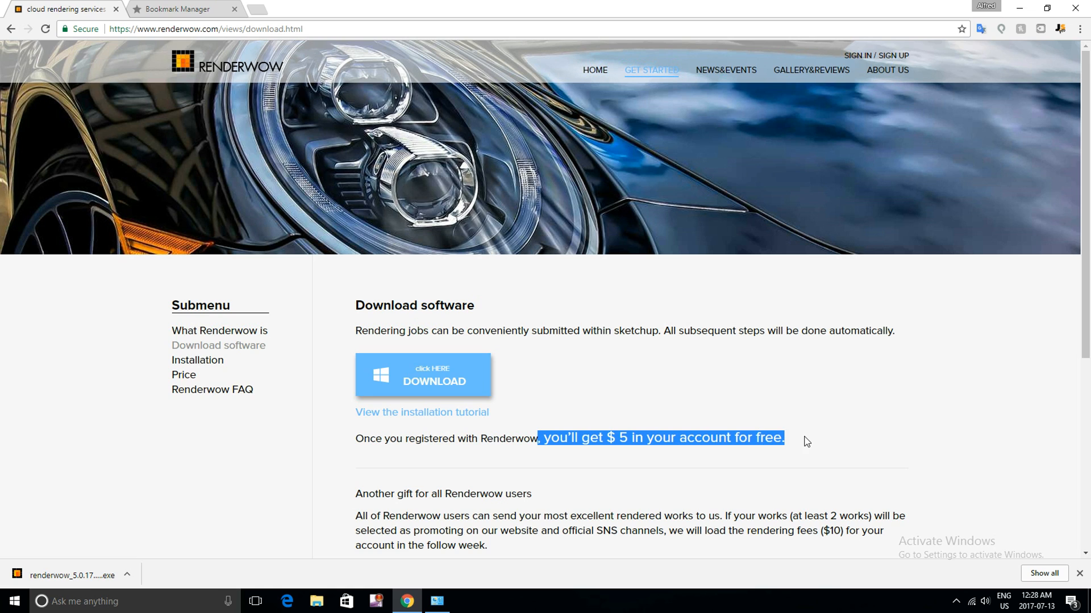
pyautogui.moveTo(667, 497)
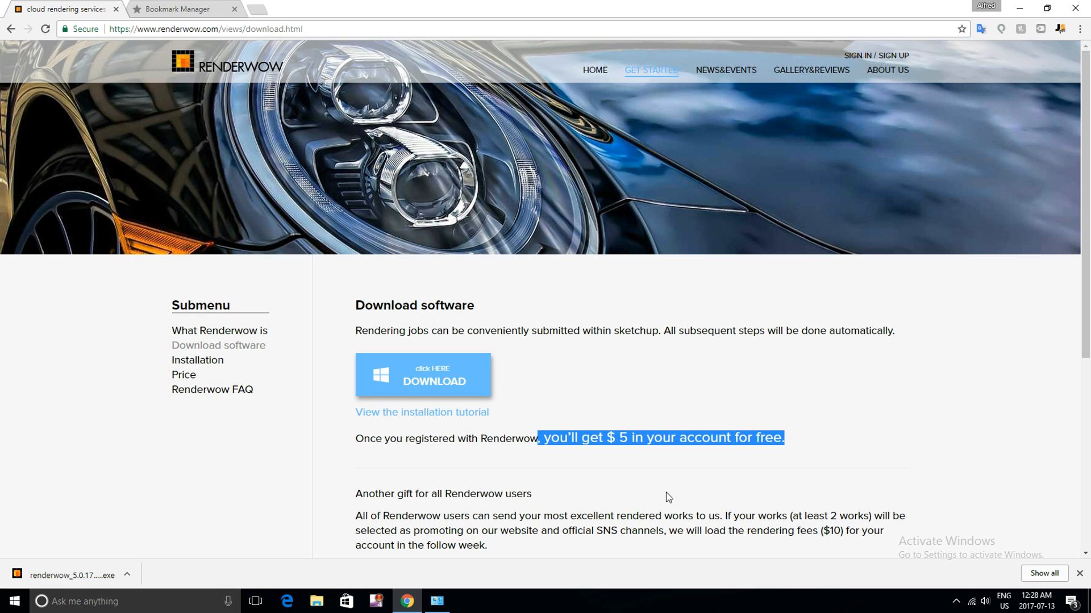
# Run the downloaded installer in English with the default folder; it warns another version exists, so bring up Control Panel.
pyautogui.click(530, 362)
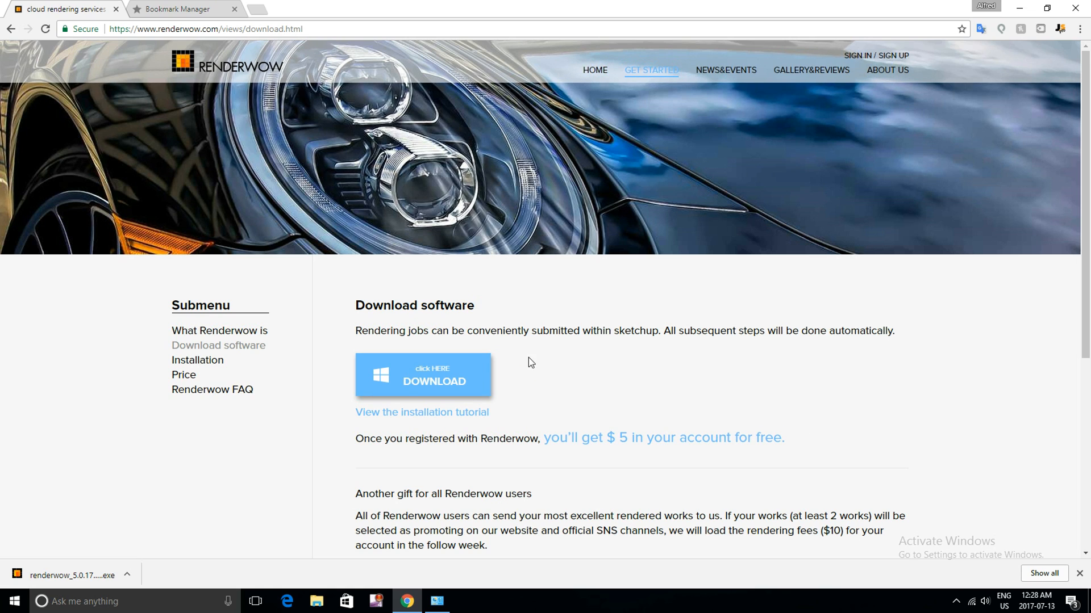
pyautogui.moveTo(624, 392)
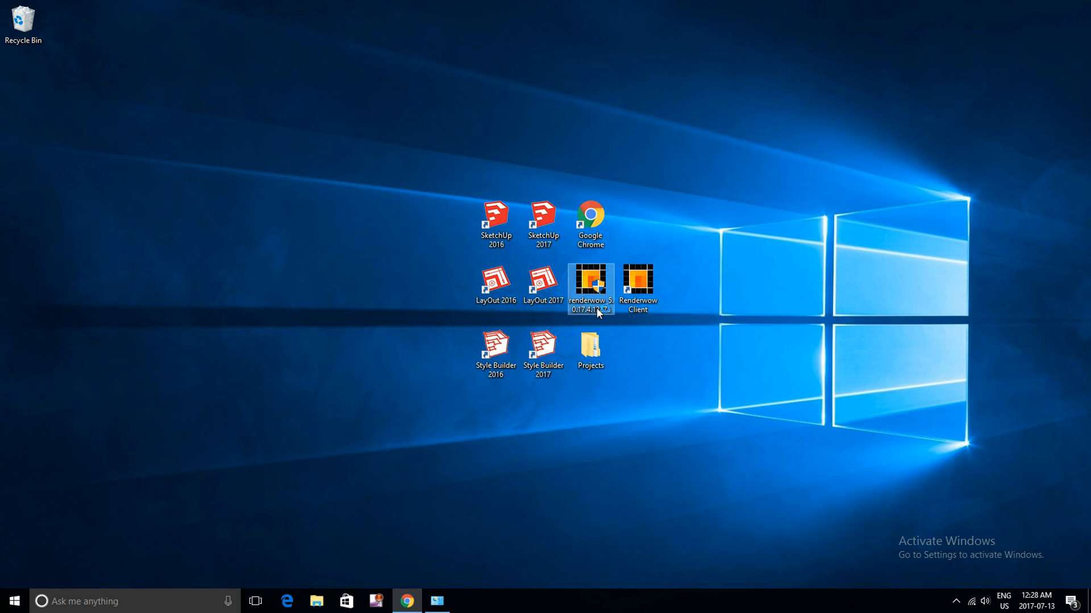
pyautogui.doubleClick(589, 286)
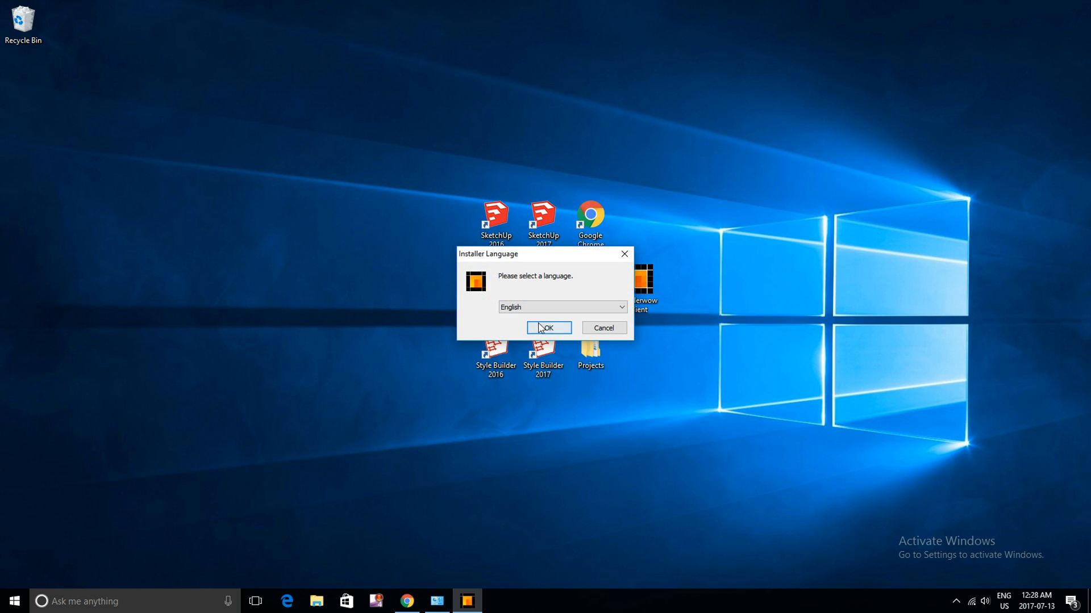
pyautogui.click(547, 327)
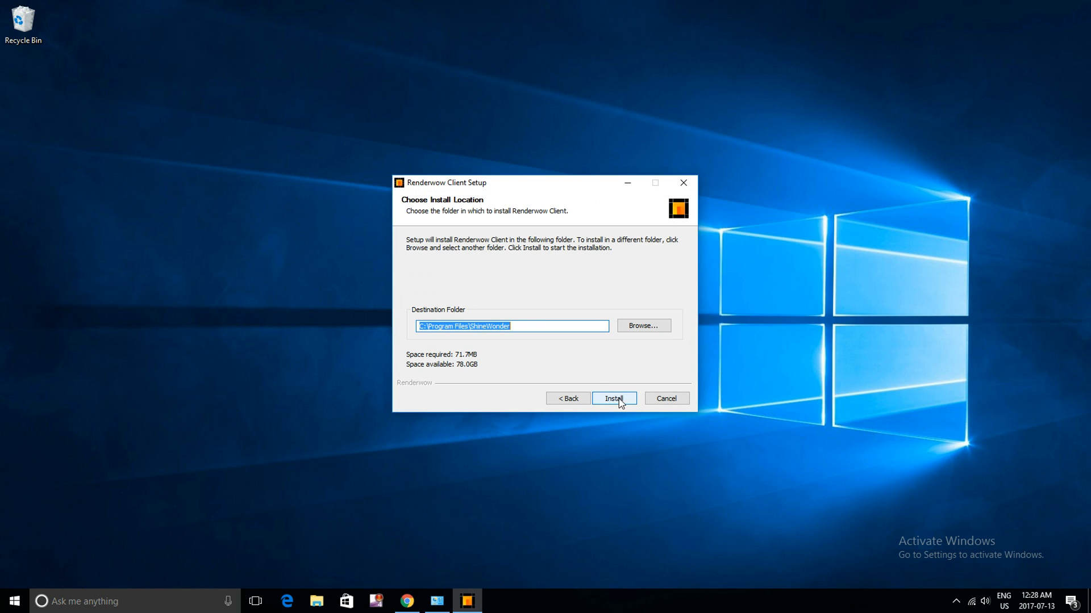
pyautogui.click(612, 397)
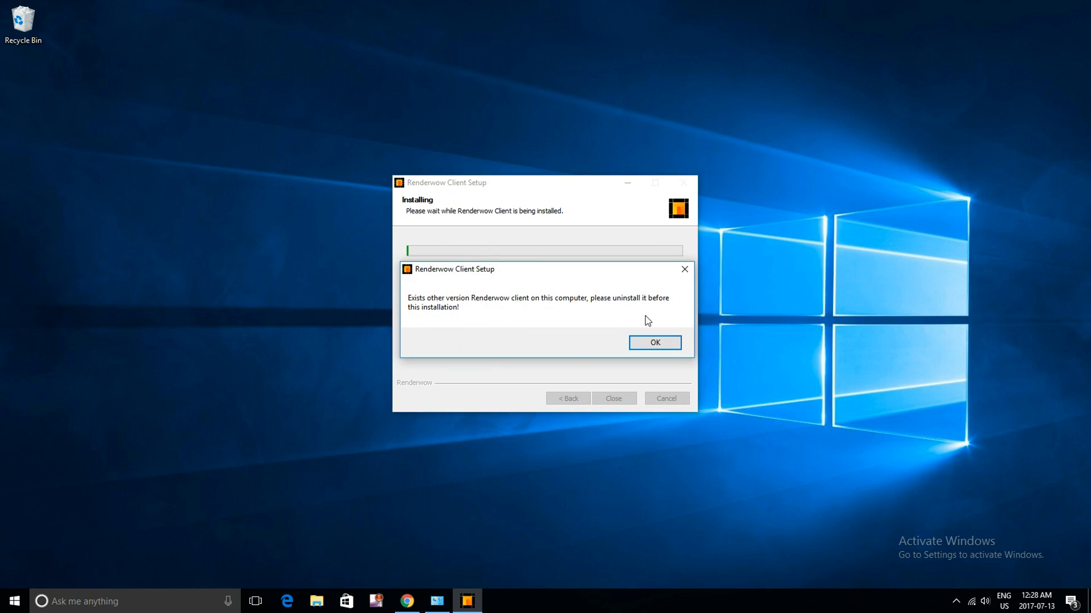
pyautogui.moveTo(405, 308)
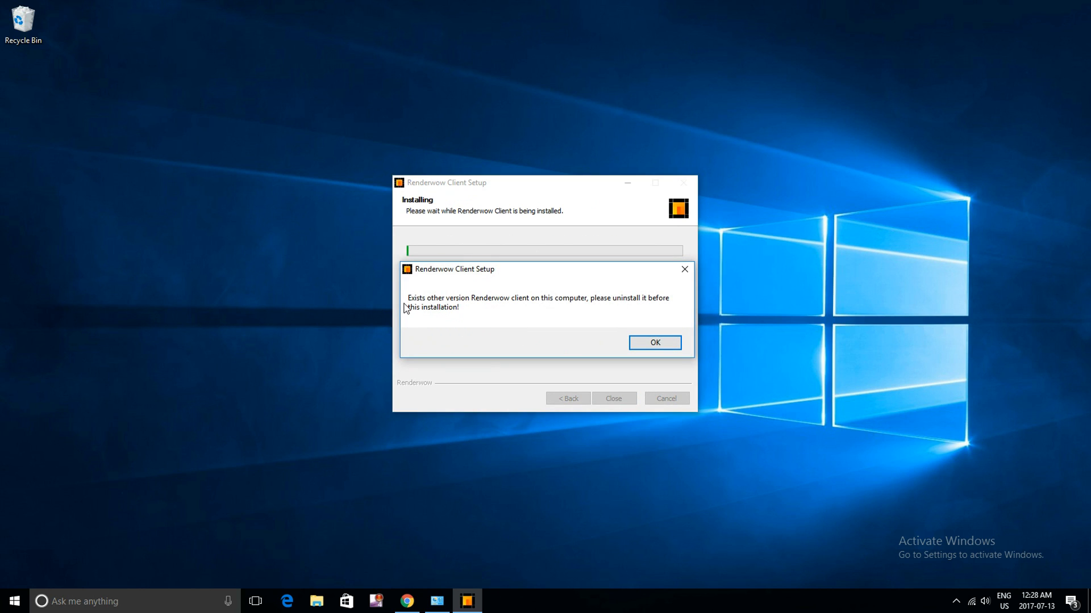
pyautogui.moveTo(459, 314)
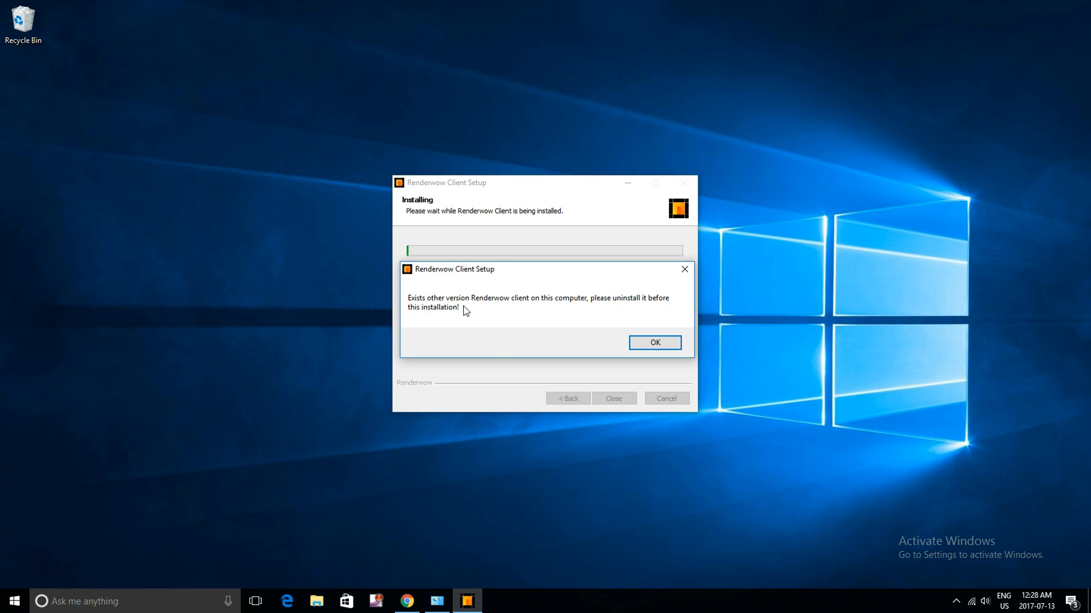
pyautogui.click(436, 601)
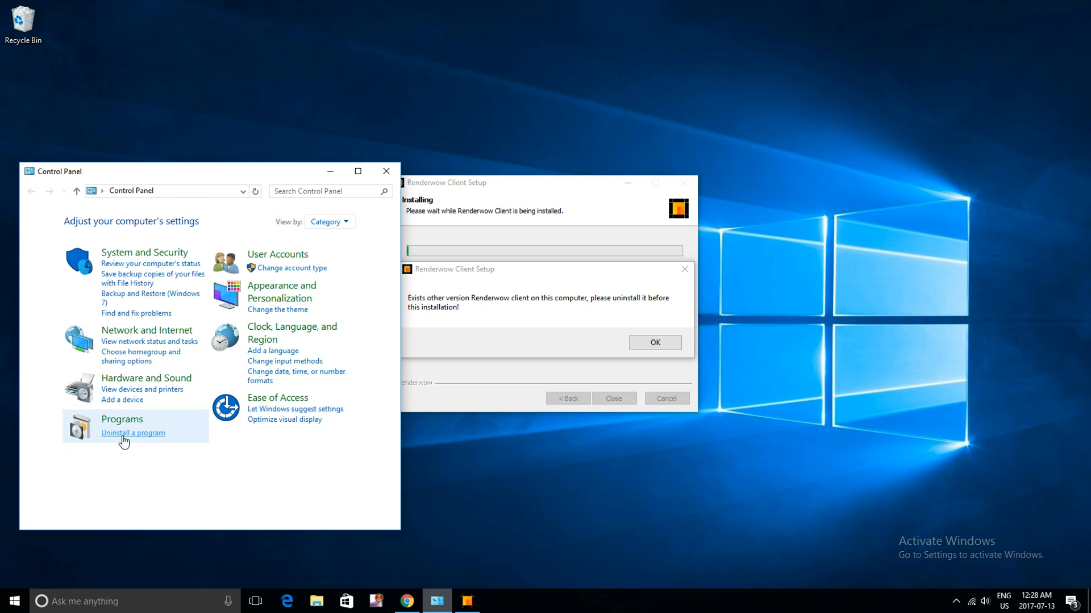
# Find Renderwow Client in installed programs (search 'ren'), uninstall it, closing the running client and retrying.
pyautogui.click(132, 433)
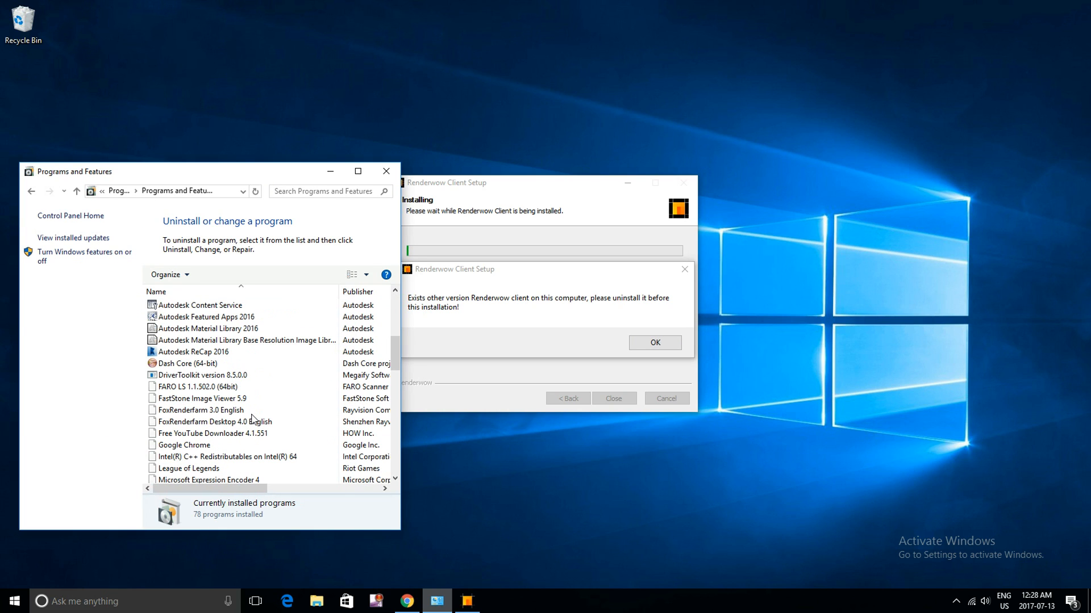
pyautogui.write('ren')
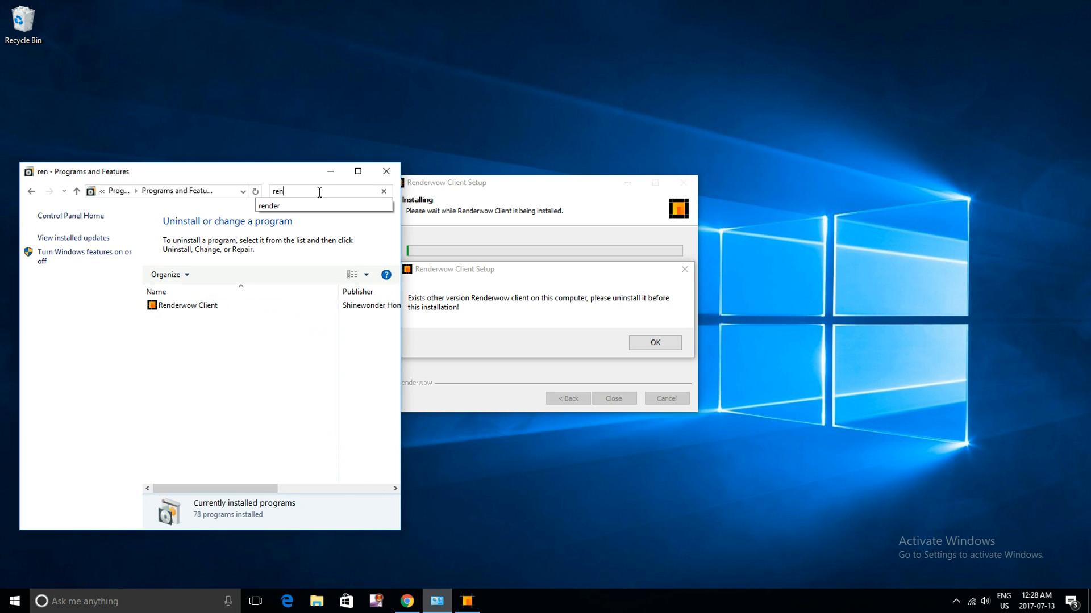
pyautogui.rightClick(187, 304)
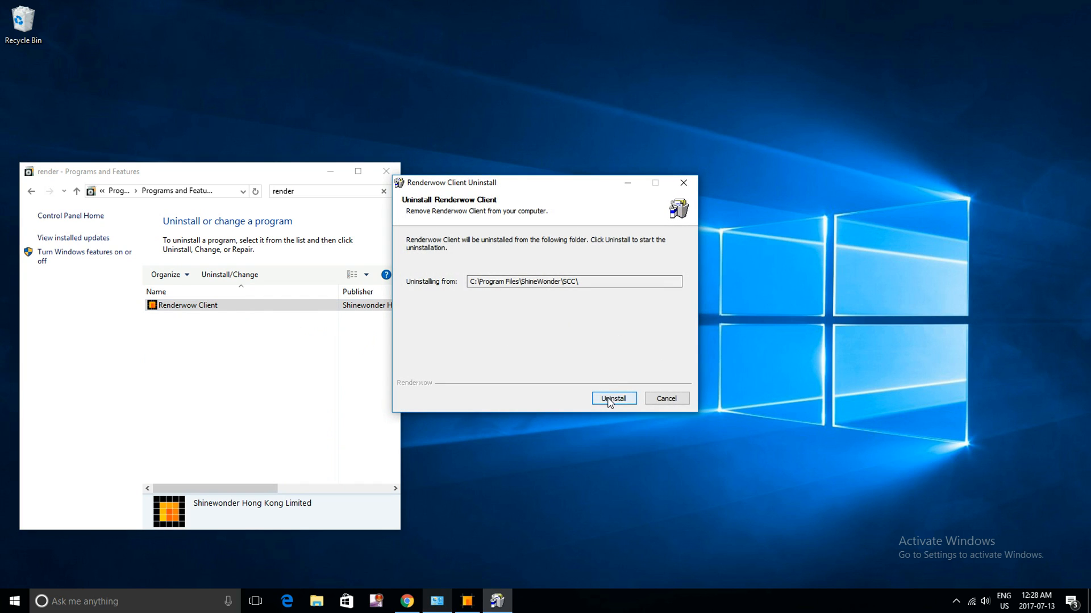
pyautogui.click(612, 397)
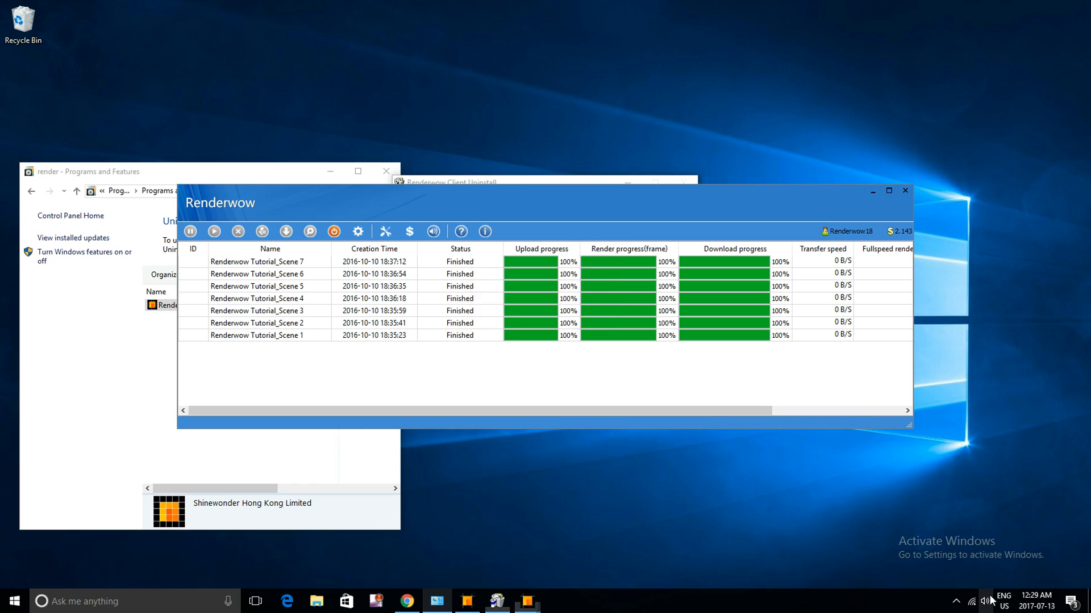
pyautogui.click(903, 191)
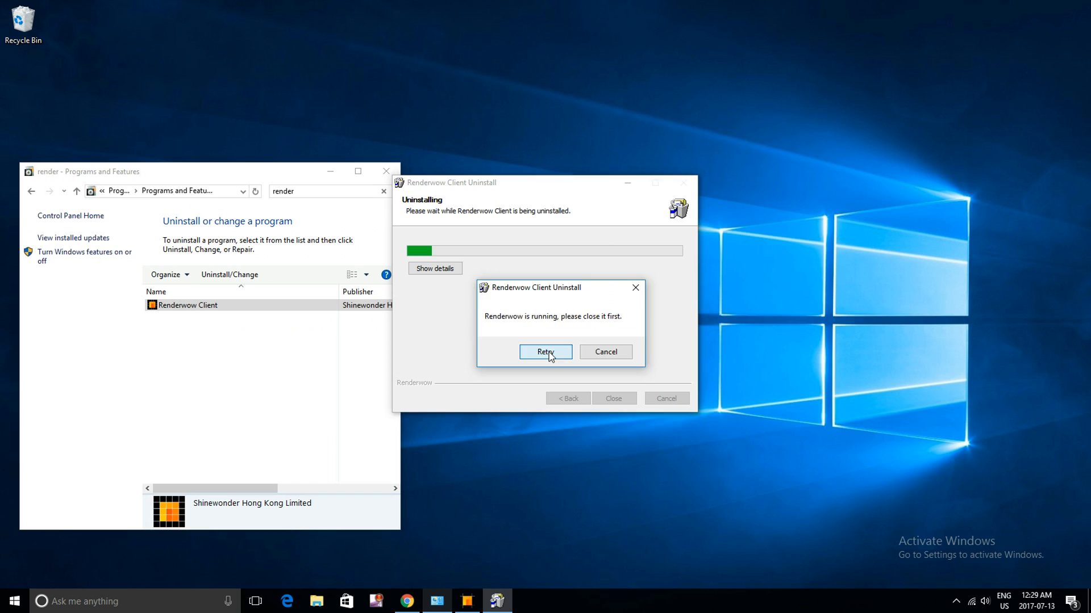
pyautogui.click(545, 351)
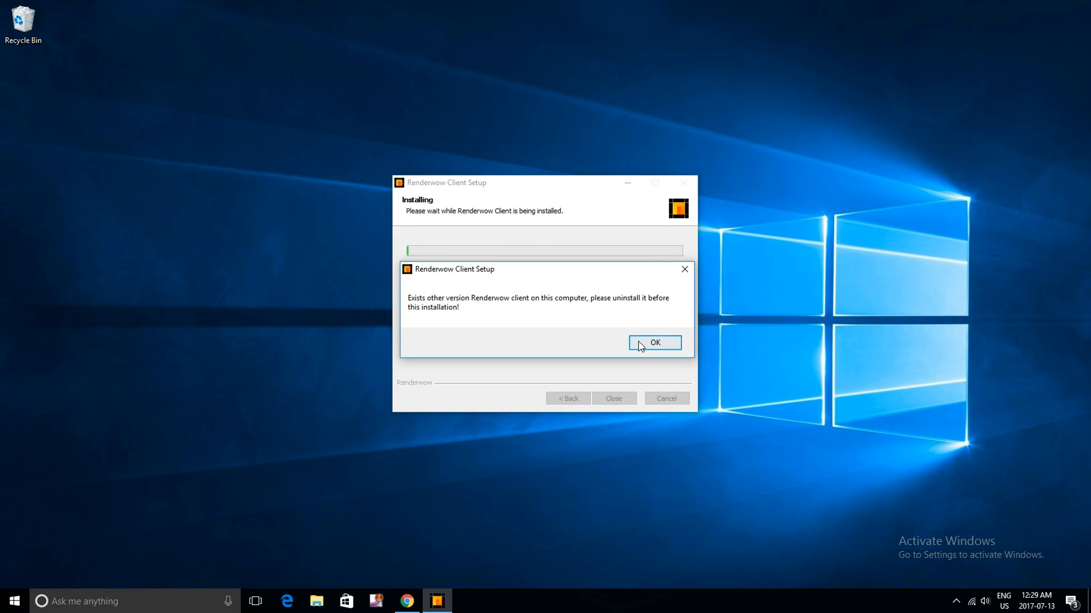
# Dismiss the warning, rerun the desktop installer and accept the license so installation begins.
pyautogui.click(653, 342)
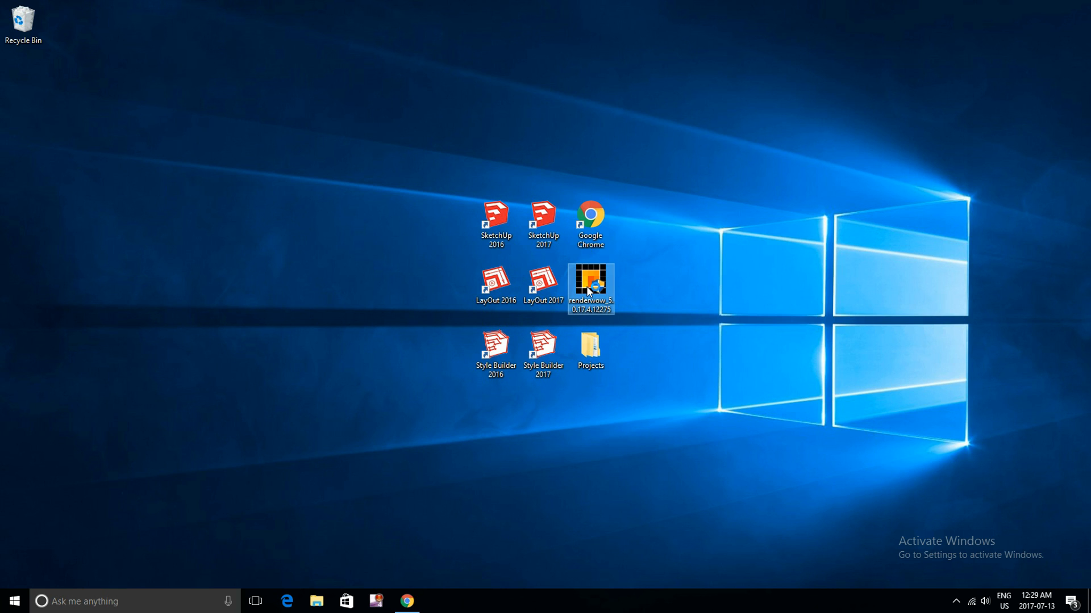
pyautogui.doubleClick(590, 286)
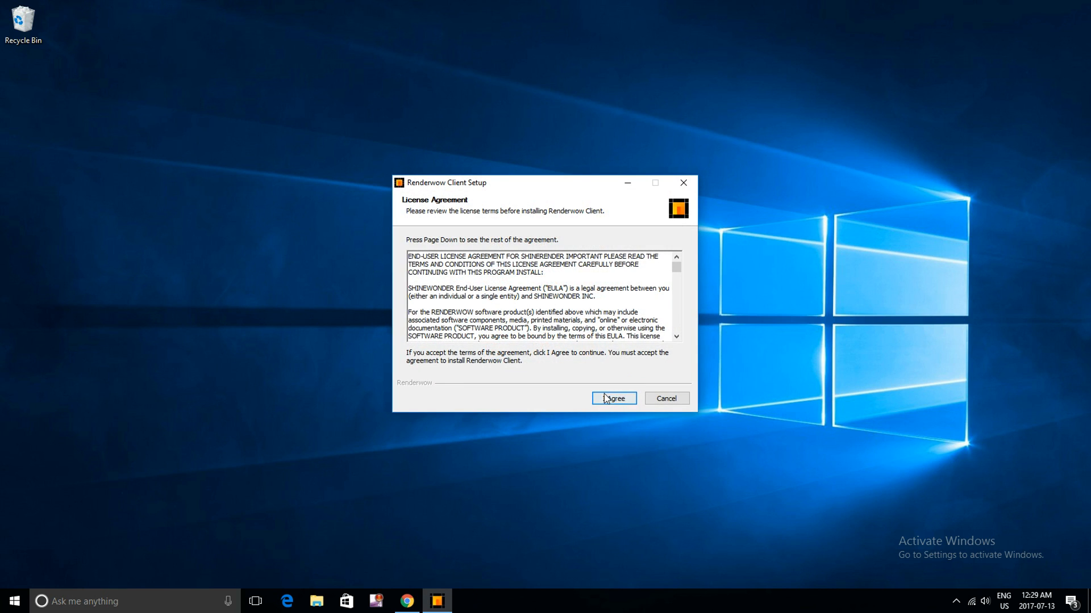
pyautogui.click(613, 398)
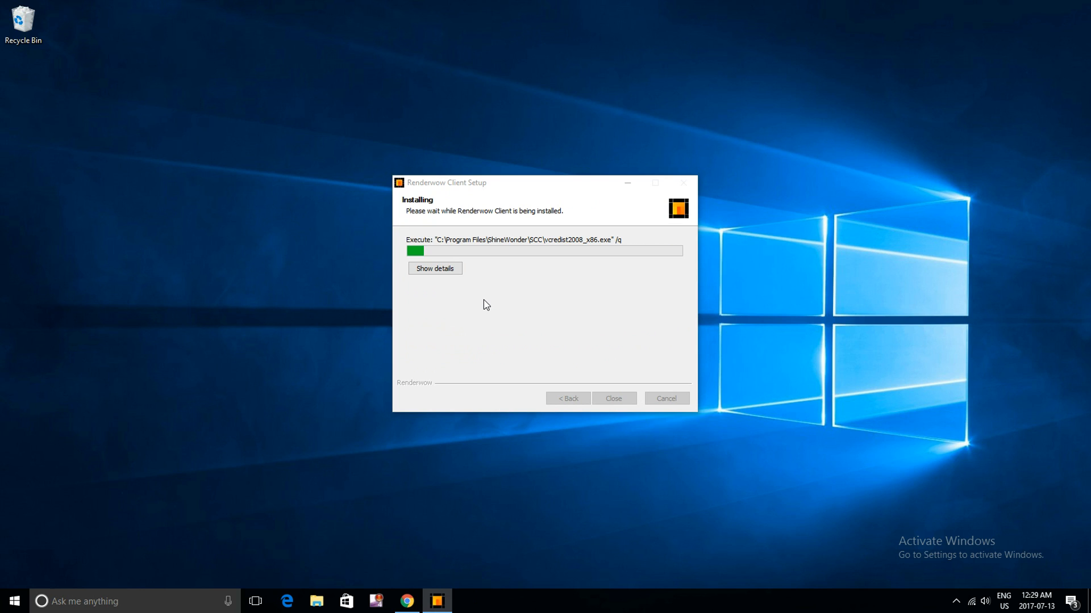
pyautogui.moveTo(525, 329)
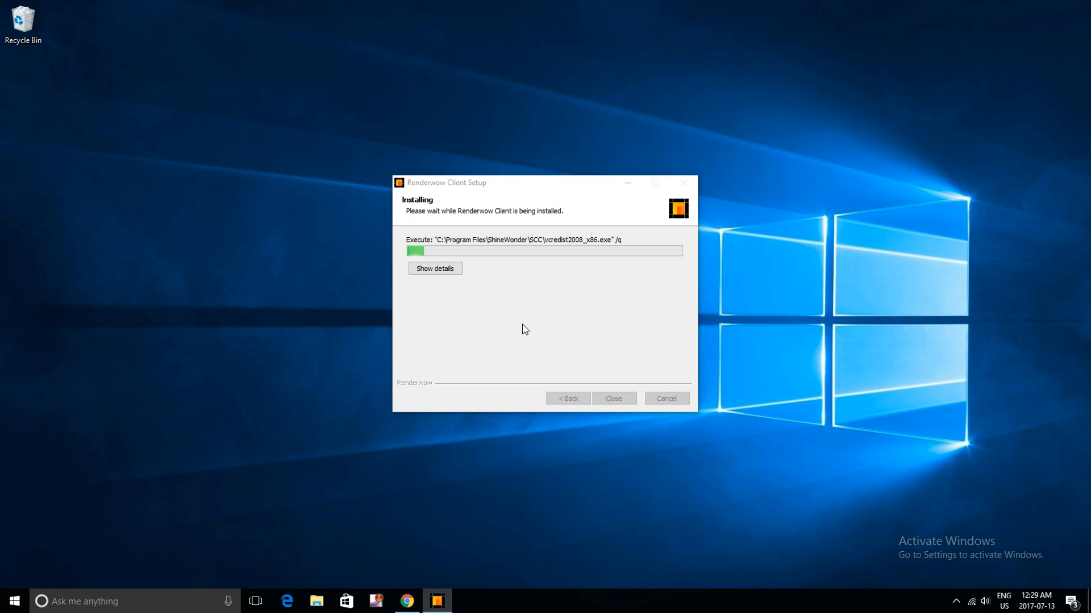
pyautogui.moveTo(487, 299)
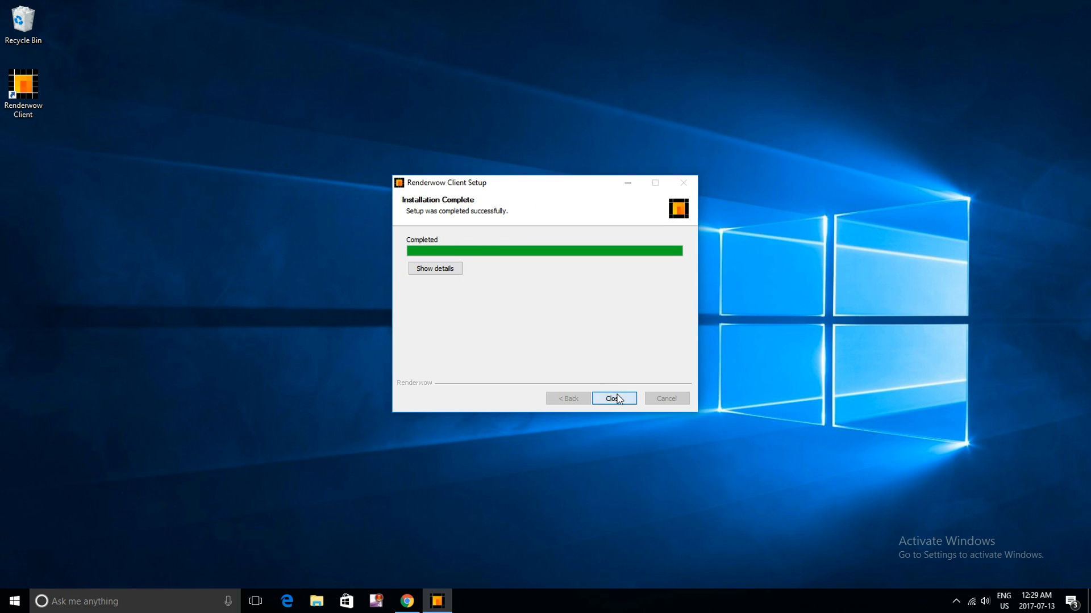
# Close the finished setup wizard and launch Renderwow Client from its new desktop shortcut.
pyautogui.click(613, 397)
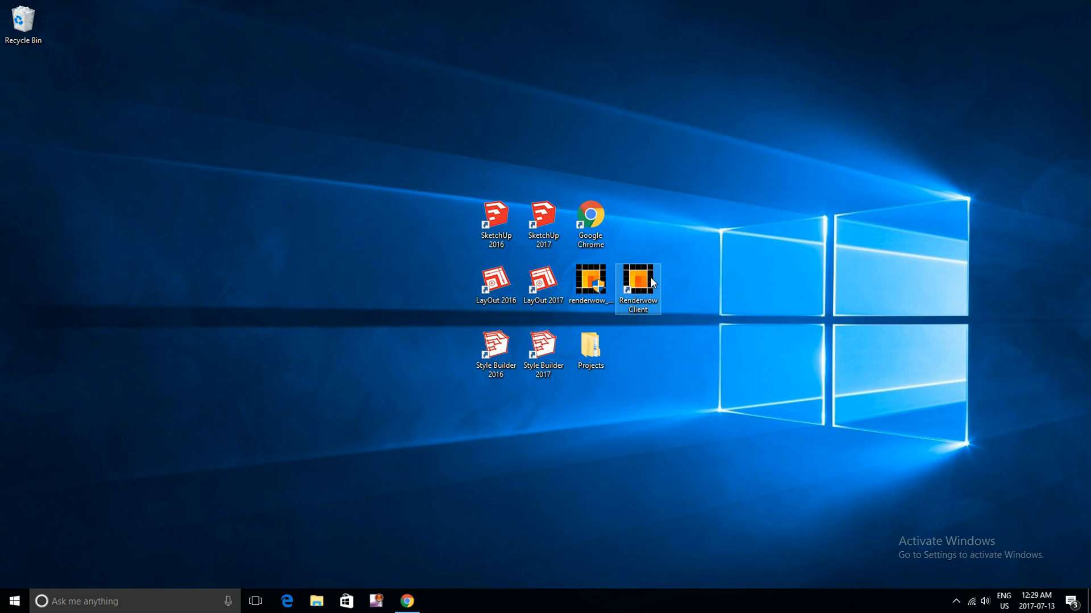
pyautogui.moveTo(667, 302)
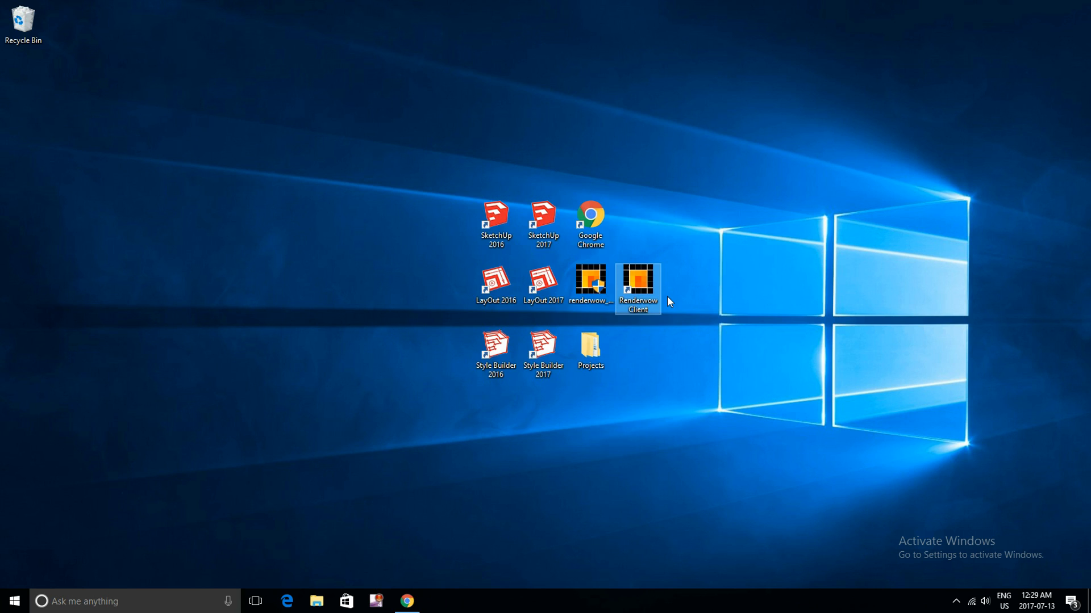
pyautogui.doubleClick(637, 282)
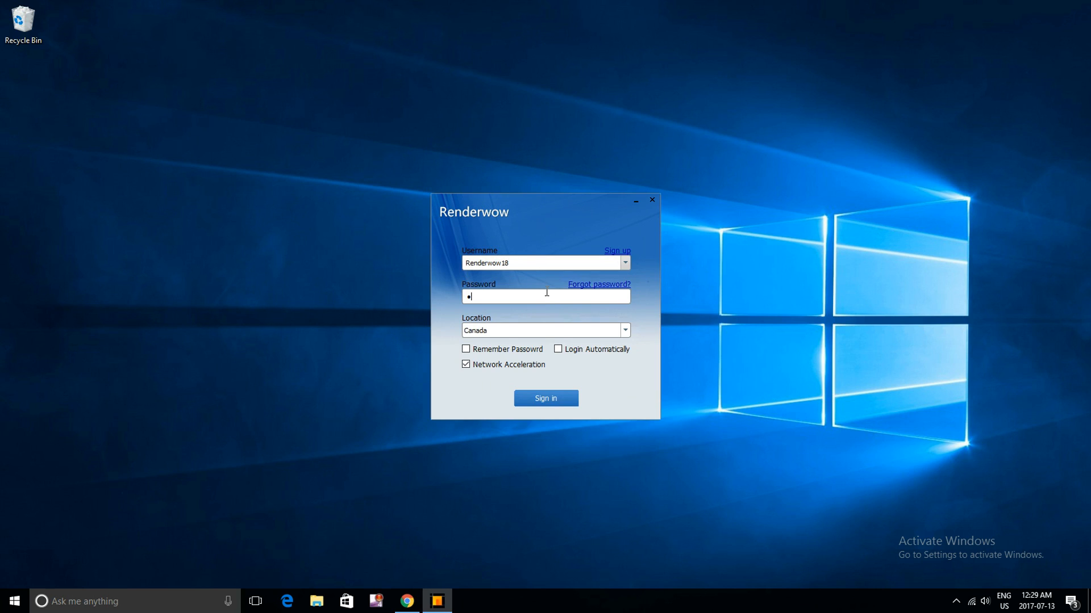
# Sign in to the Renderwow account with the entered username and password.
pyautogui.click(546, 398)
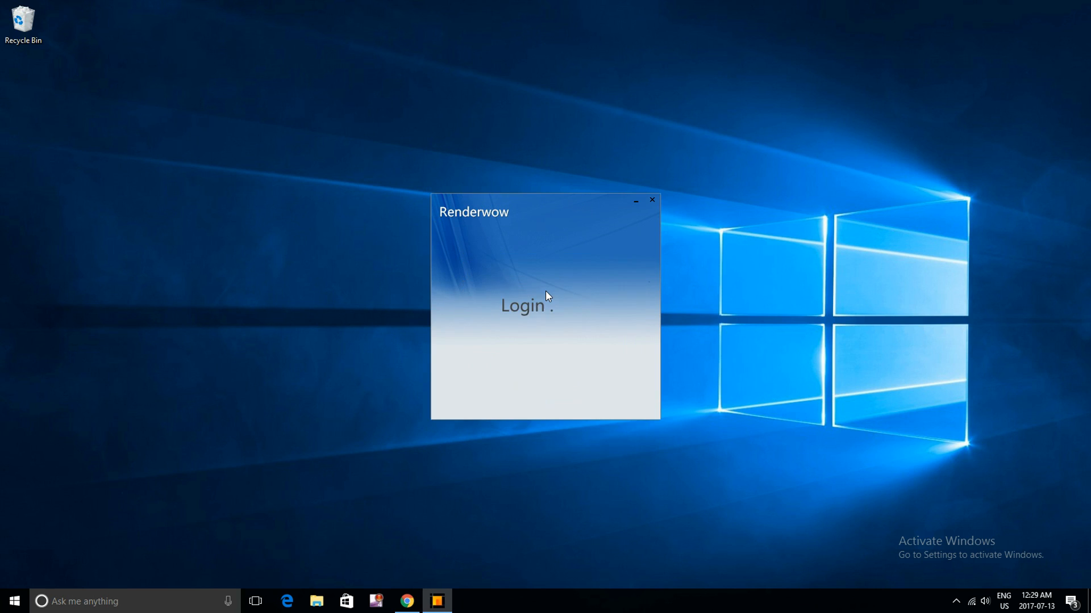
pyautogui.moveTo(584, 327)
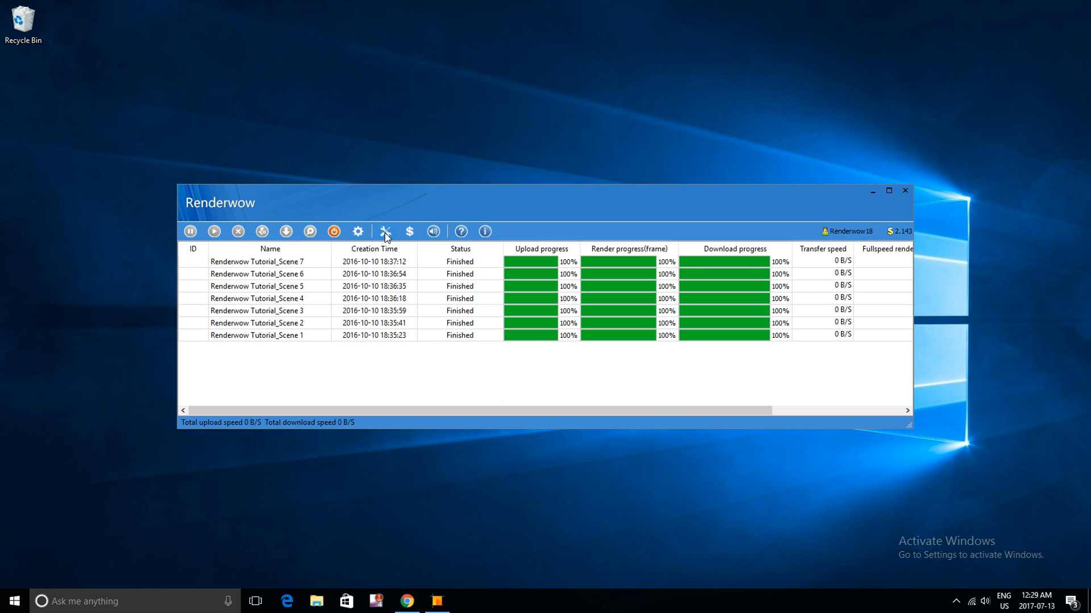
# In Install Plugin, choose SketchUp version 2017 and install the plugin.
pyautogui.click(385, 231)
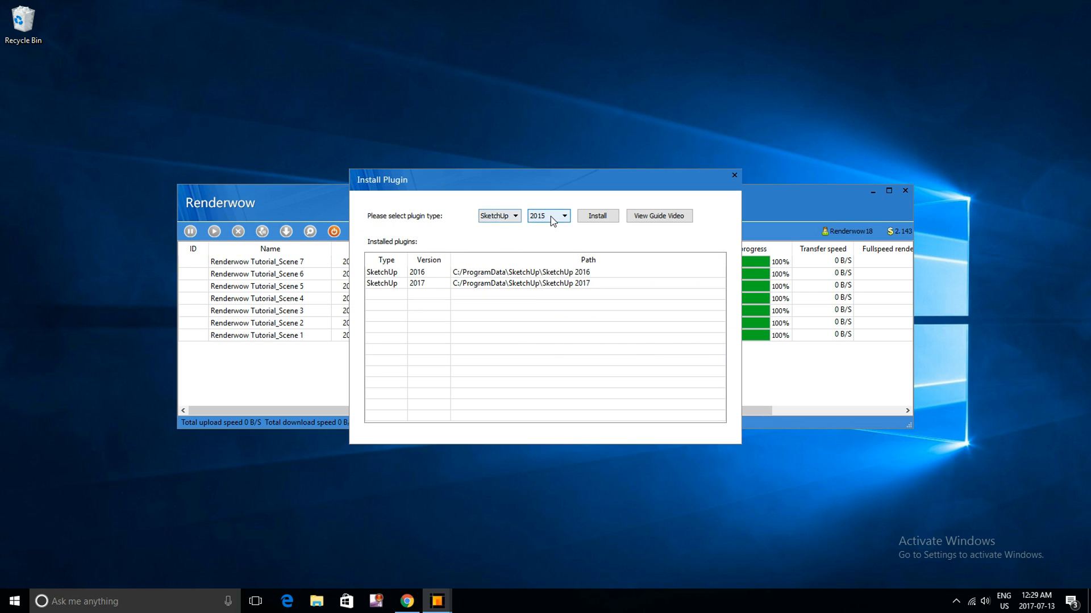
pyautogui.click(565, 216)
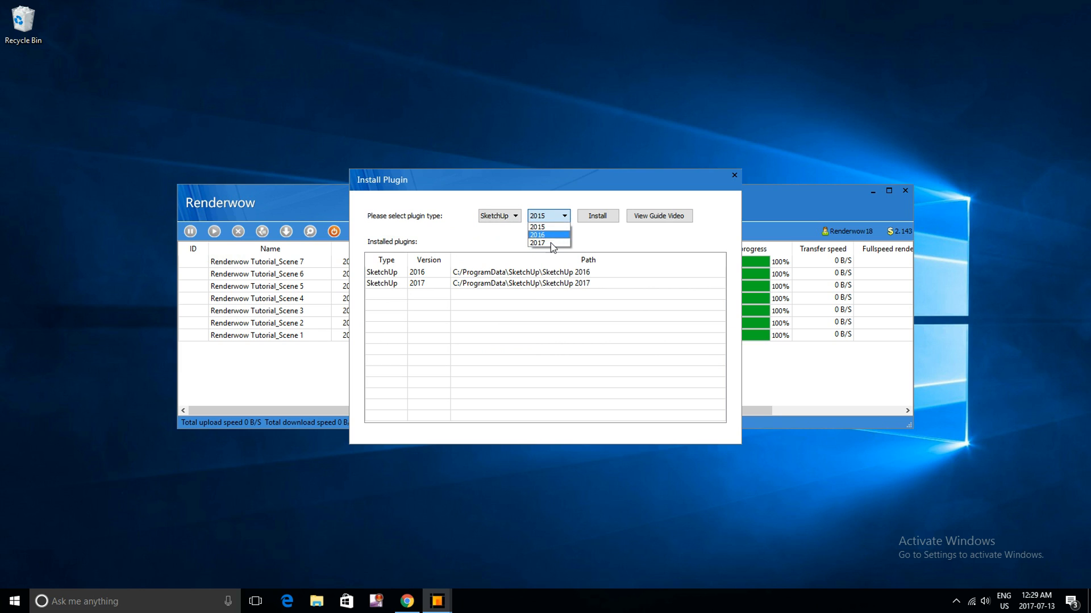
pyautogui.moveTo(549, 242)
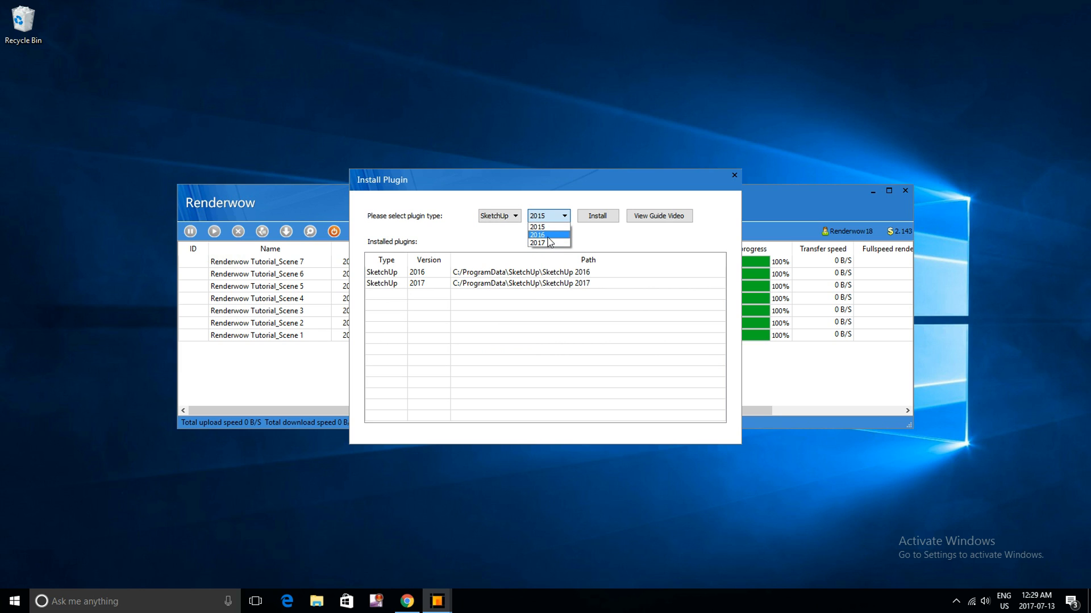
pyautogui.moveTo(547, 243)
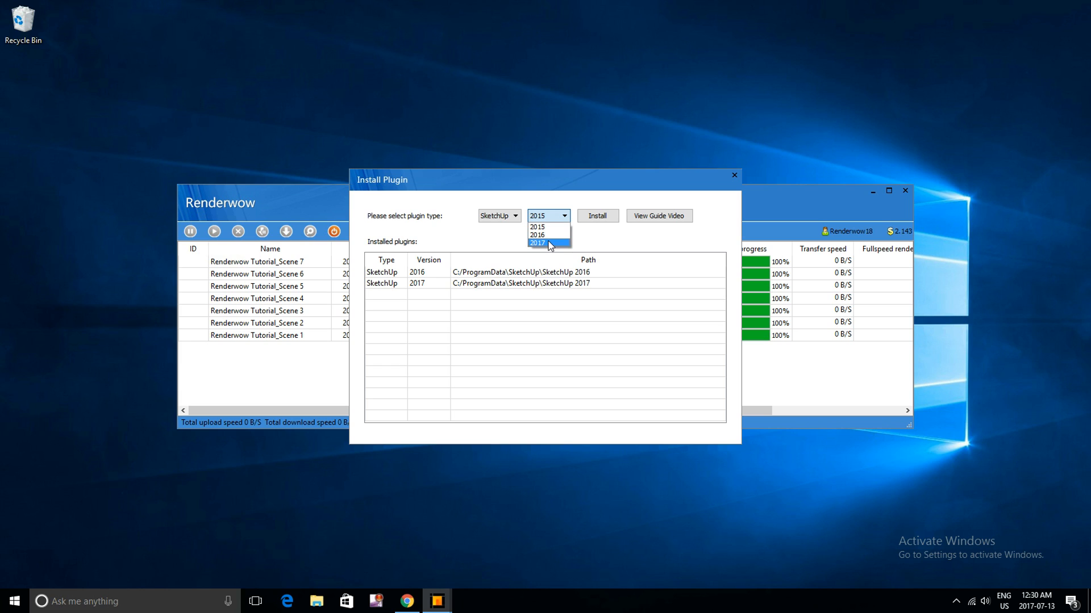
pyautogui.click(536, 243)
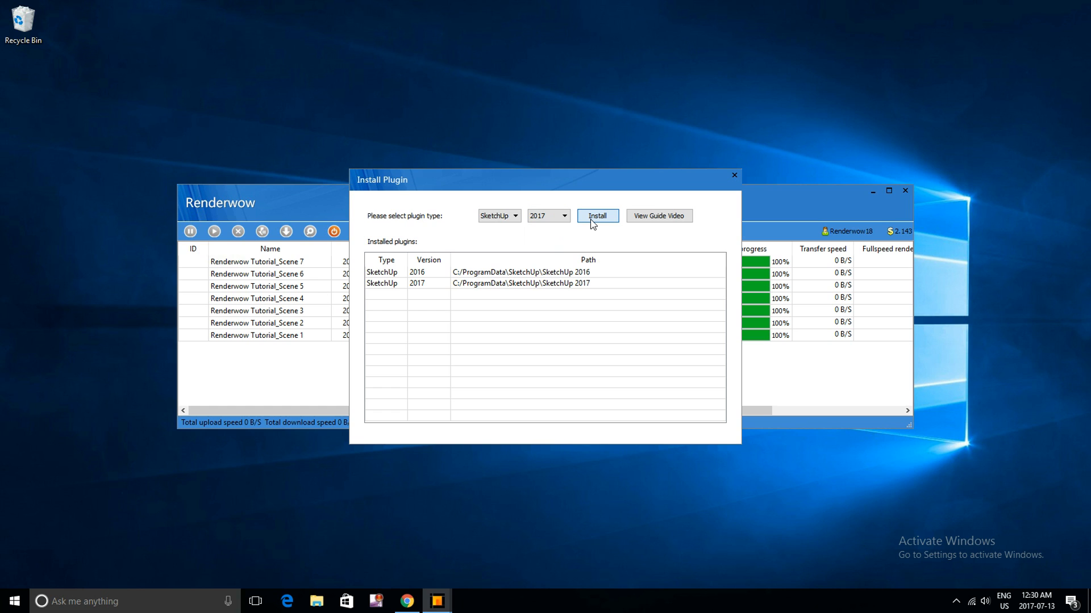
pyautogui.click(596, 216)
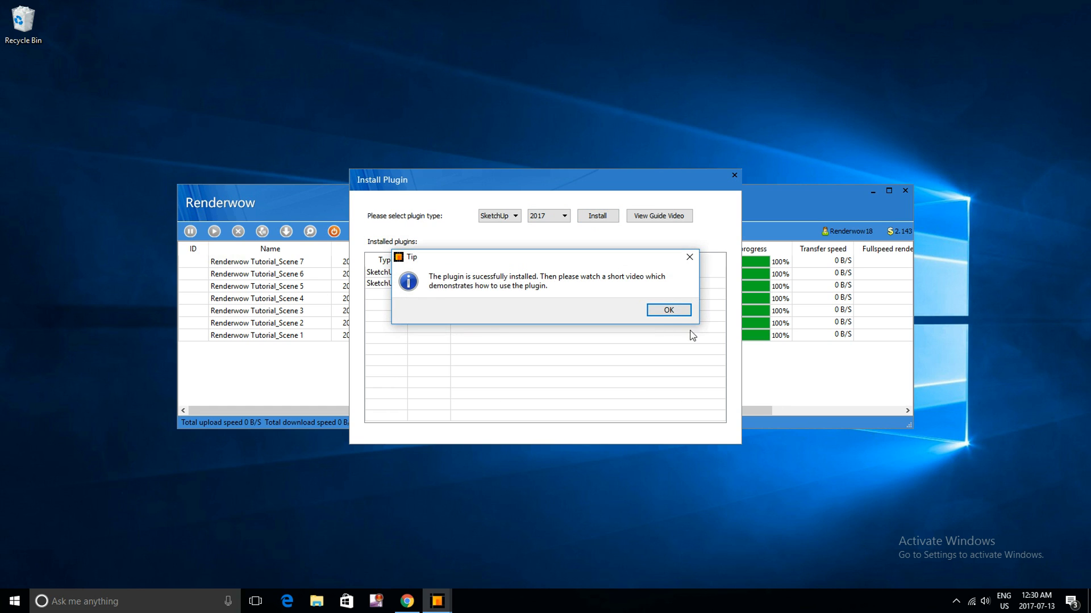
# Dismiss the success tip, the Plugin Using Guide and the Install Plugin dialog, returning to the desktop.
pyautogui.click(667, 309)
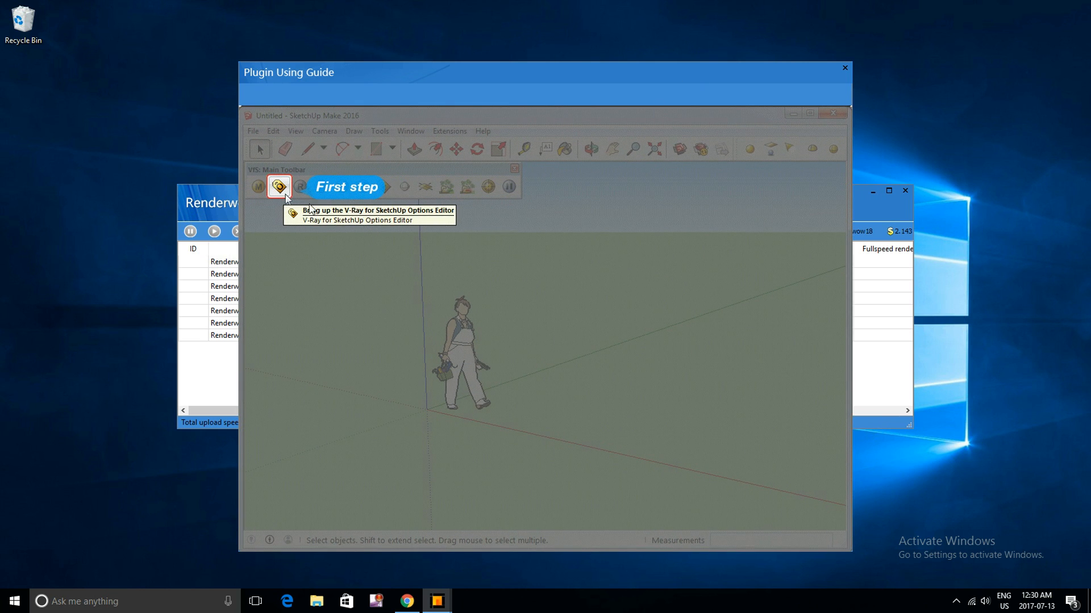
pyautogui.click(279, 188)
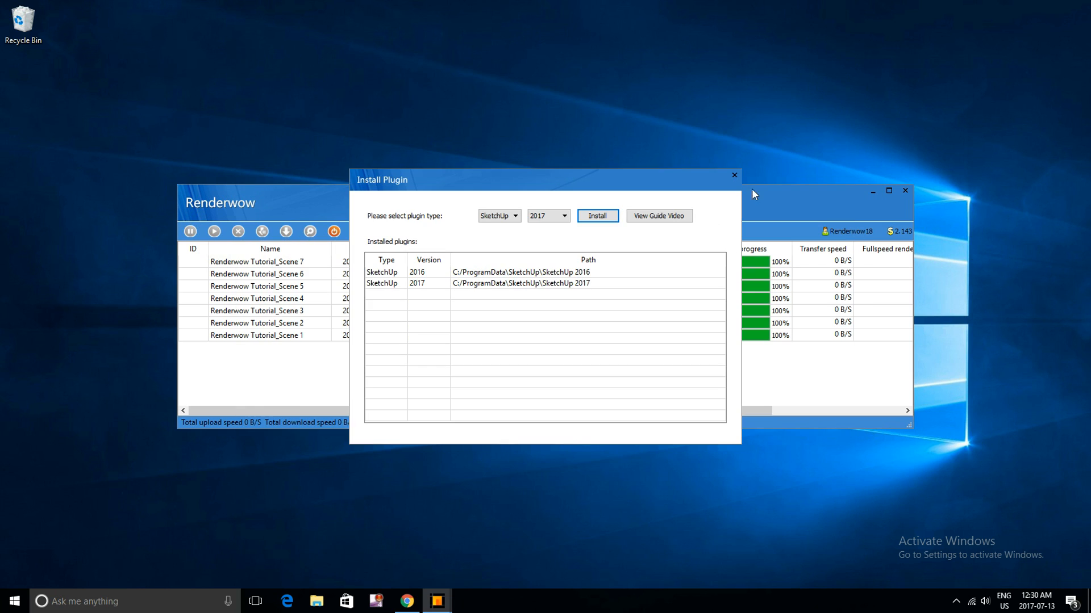
pyautogui.click(733, 175)
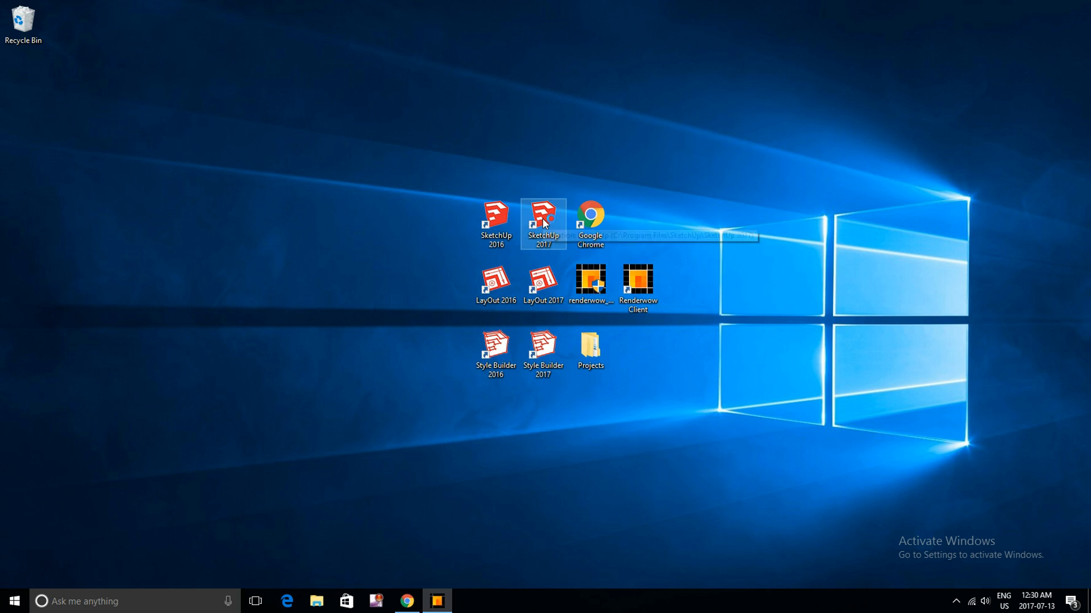
pyautogui.moveTo(543, 222)
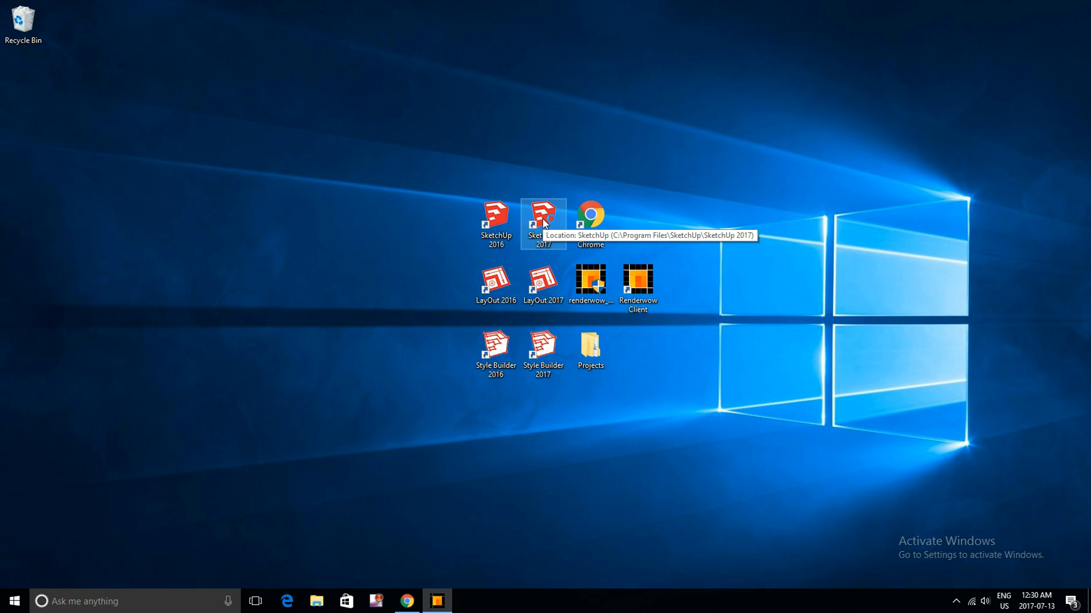
# Launch SketchUp 2017 from the desktop and start a new untitled model from the welcome screen.
pyautogui.doubleClick(543, 216)
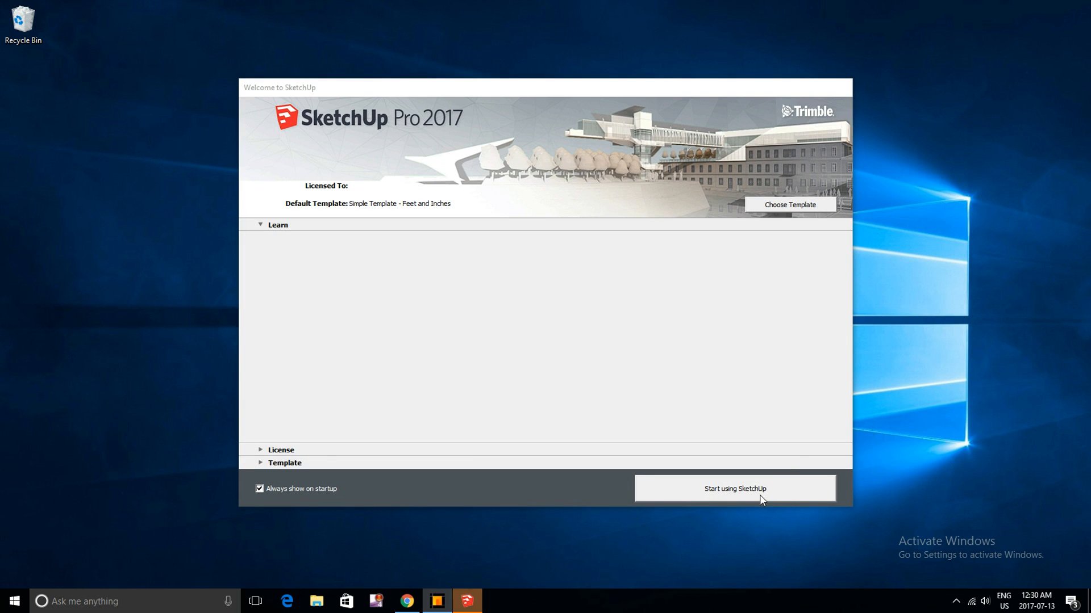
pyautogui.click(735, 489)
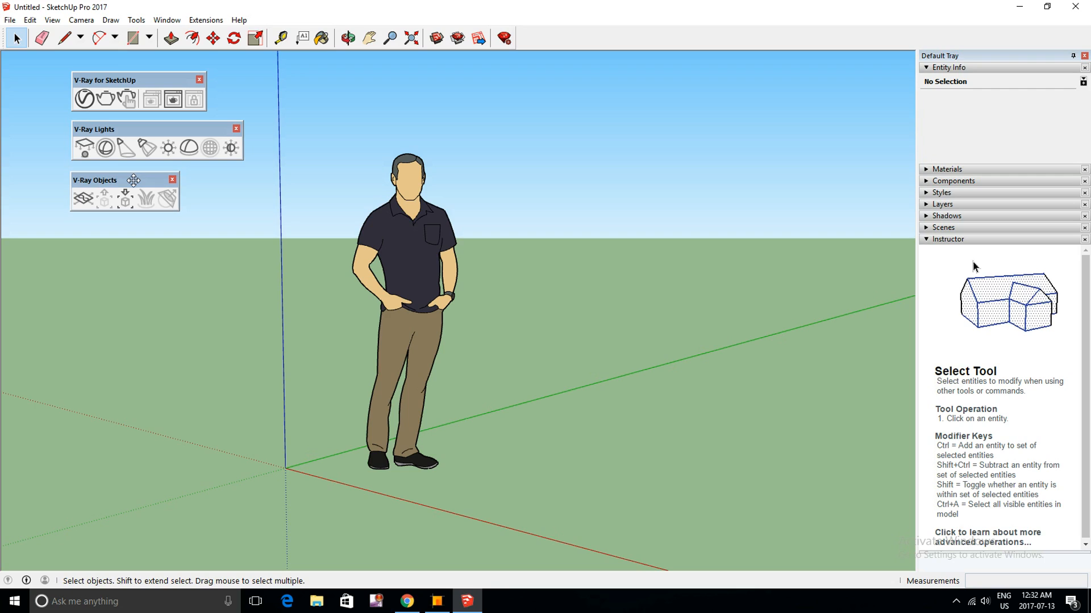
pyautogui.moveTo(206, 19)
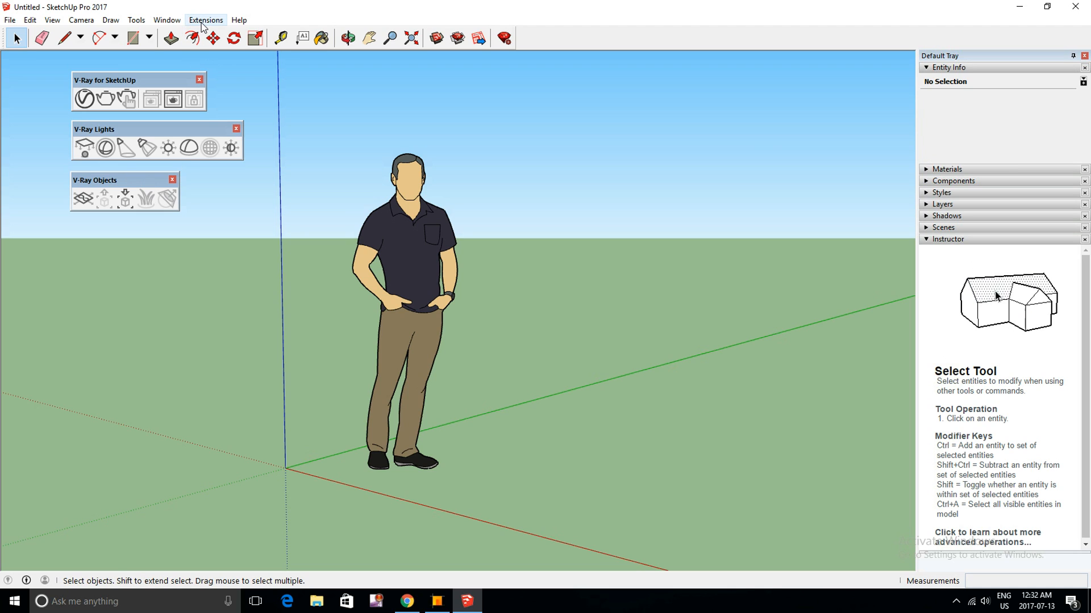
pyautogui.click(206, 19)
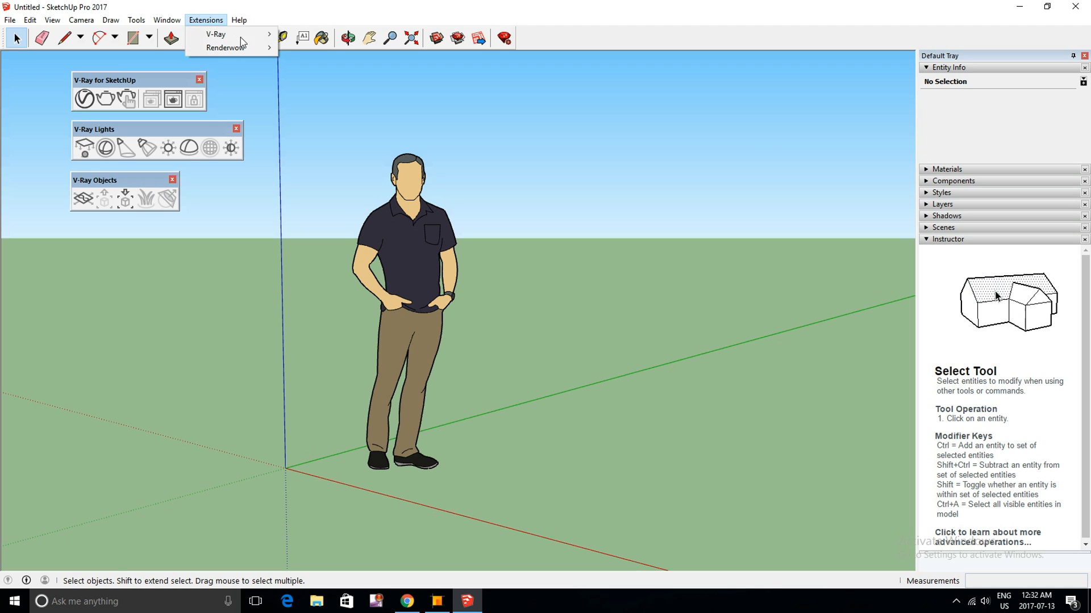
pyautogui.moveTo(226, 48)
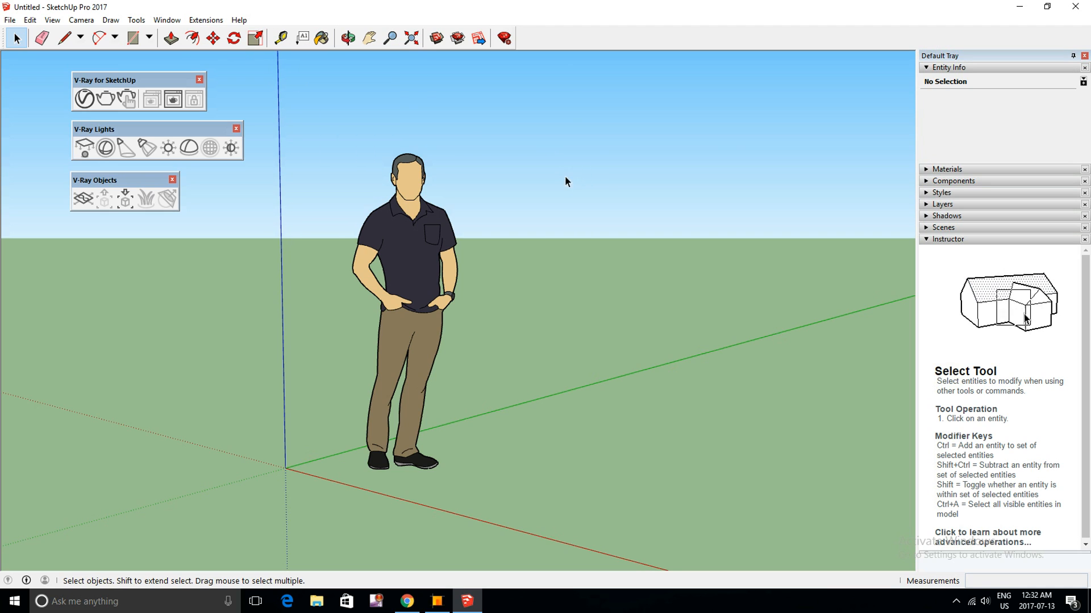
pyautogui.moveTo(531, 243)
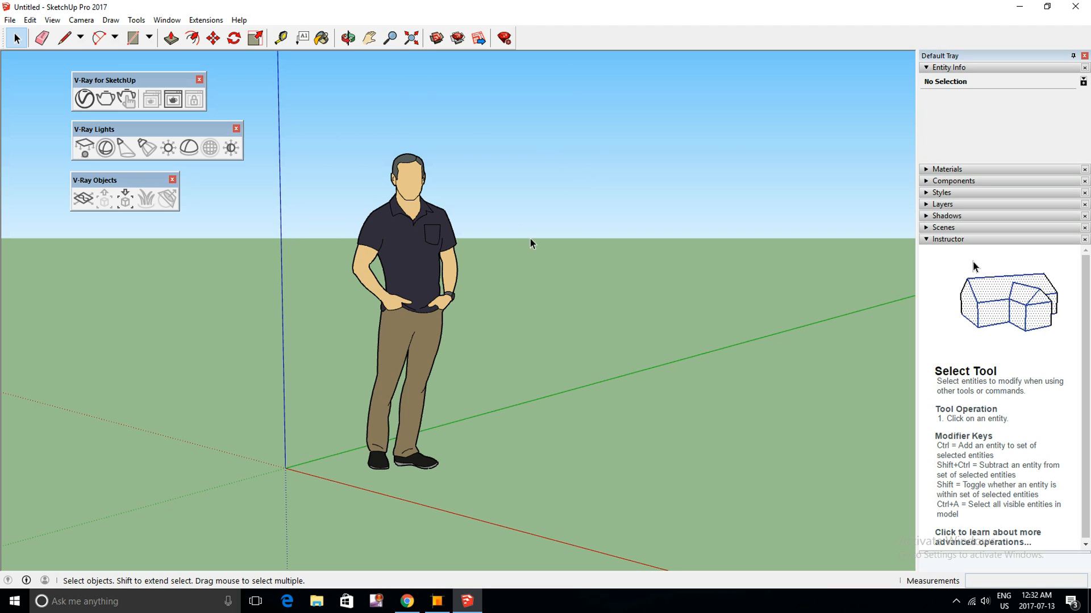
pyautogui.moveTo(436, 287)
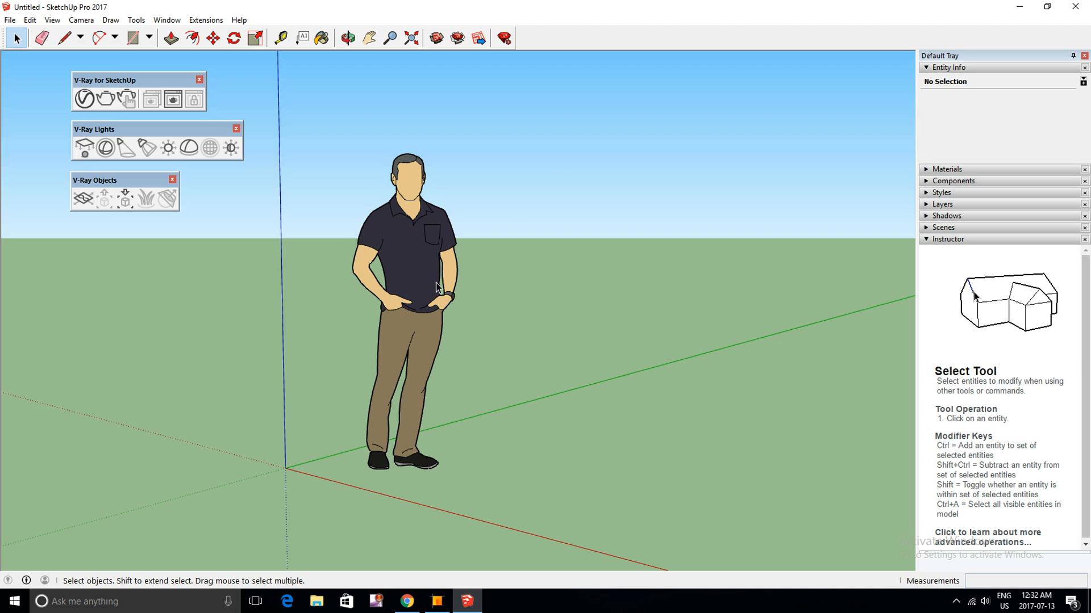
pyautogui.moveTo(448, 325)
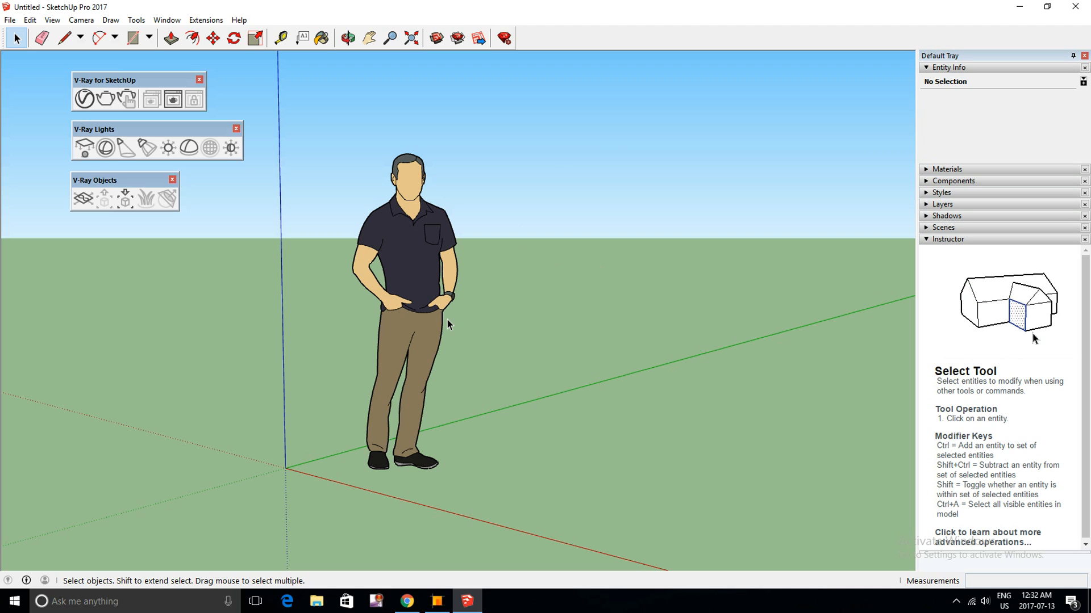
pyautogui.moveTo(345, 368)
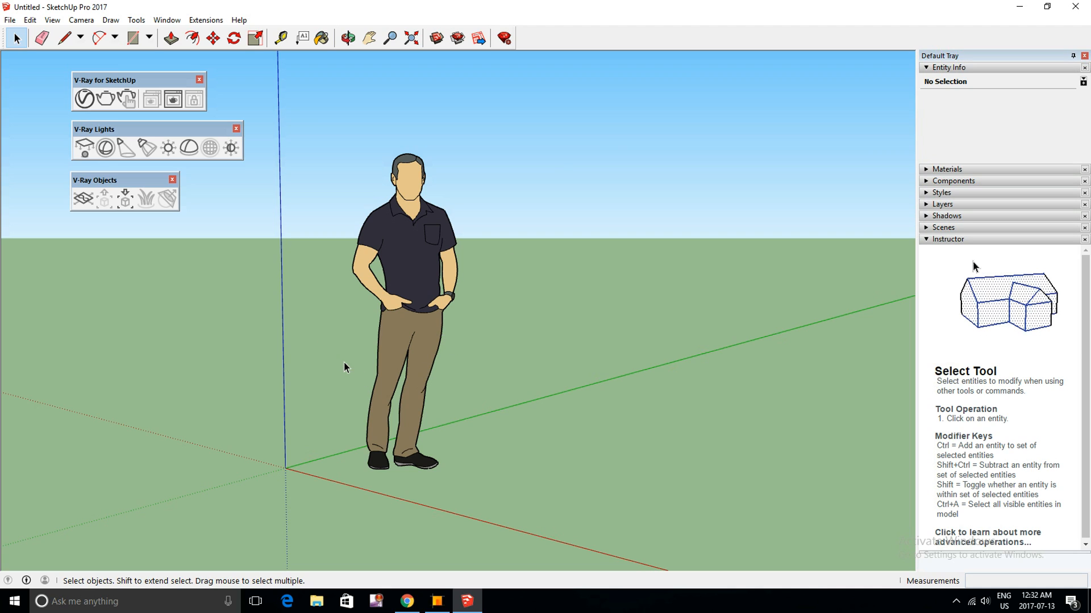